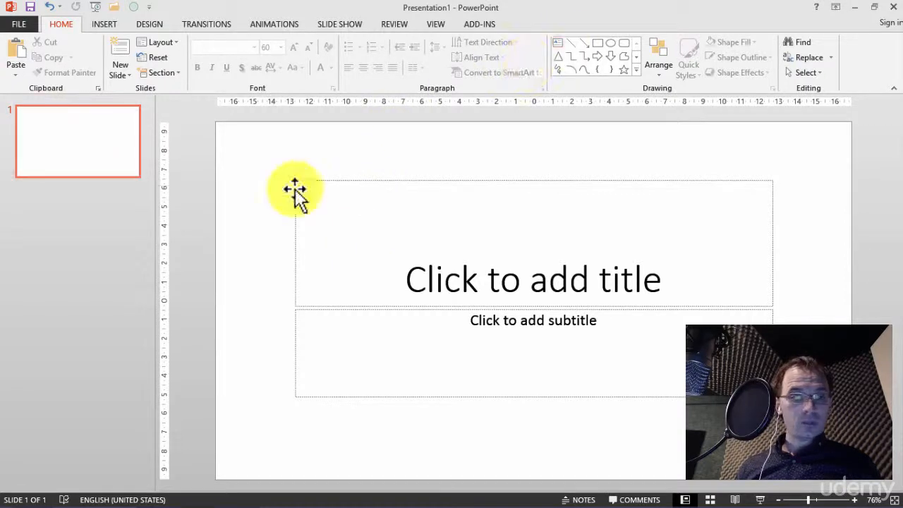
Step: Add a new blank second slide after the title slide from the thumbnail menu
right_click(78, 141)
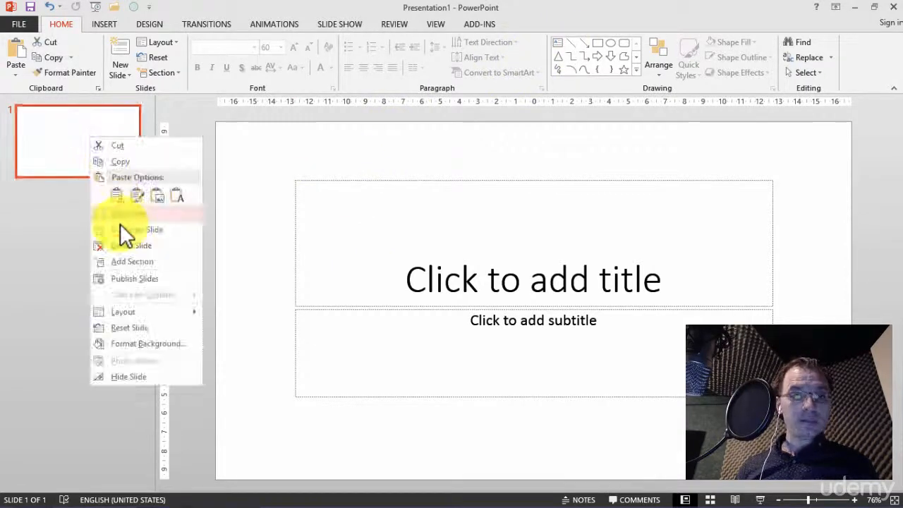
left_click(148, 230)
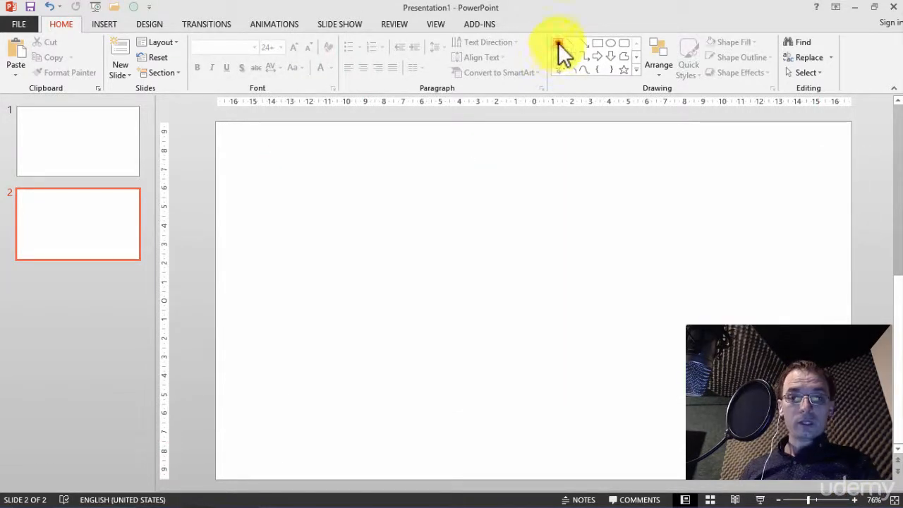
Step: Draw a text box on slide 2 and type the bulleted items Item 1, item 2, Item 3
left_click_drag(344, 160, 623, 383)
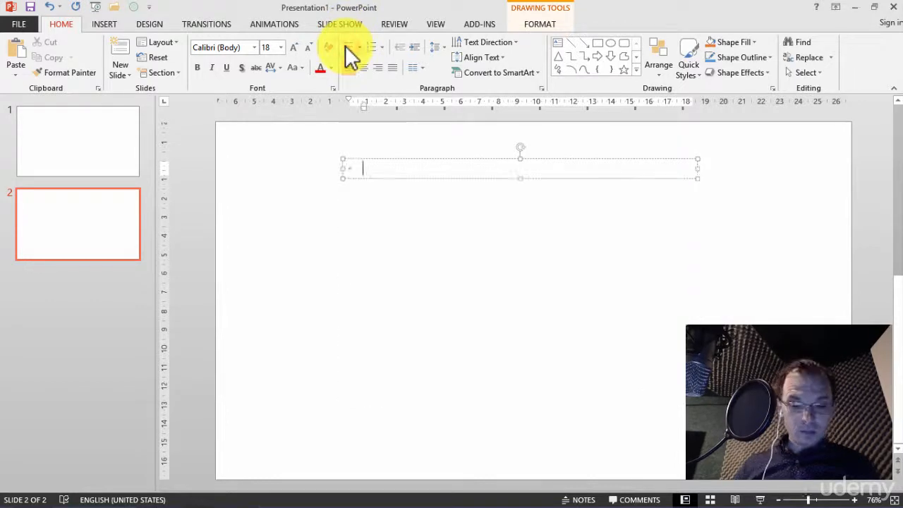
type("it")
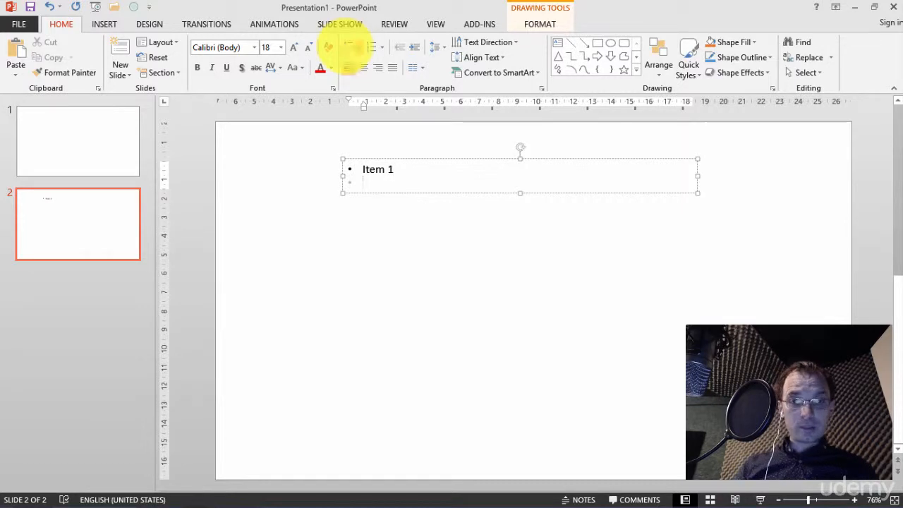
type("item 2")
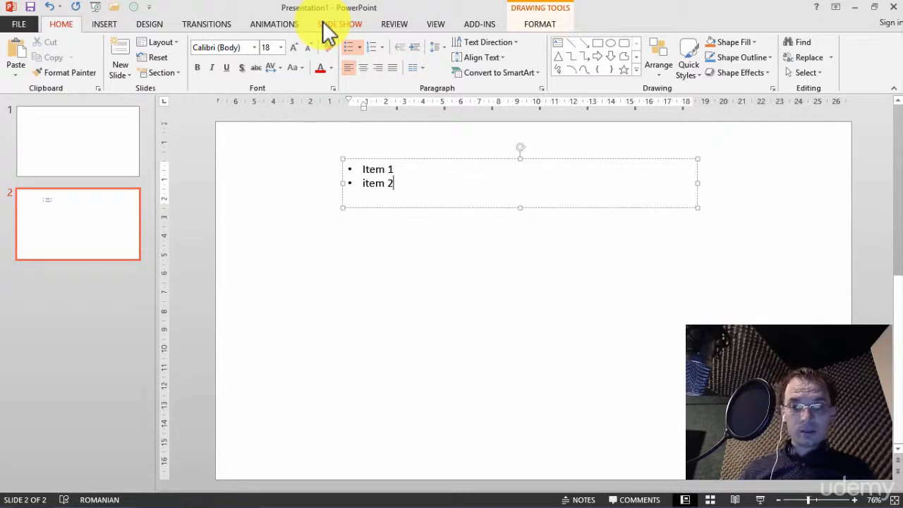
key("enter")
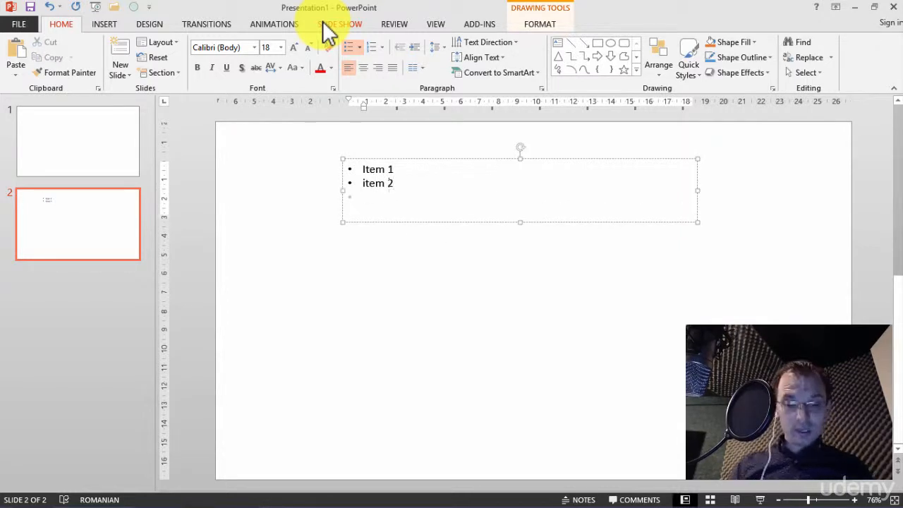
type("item")
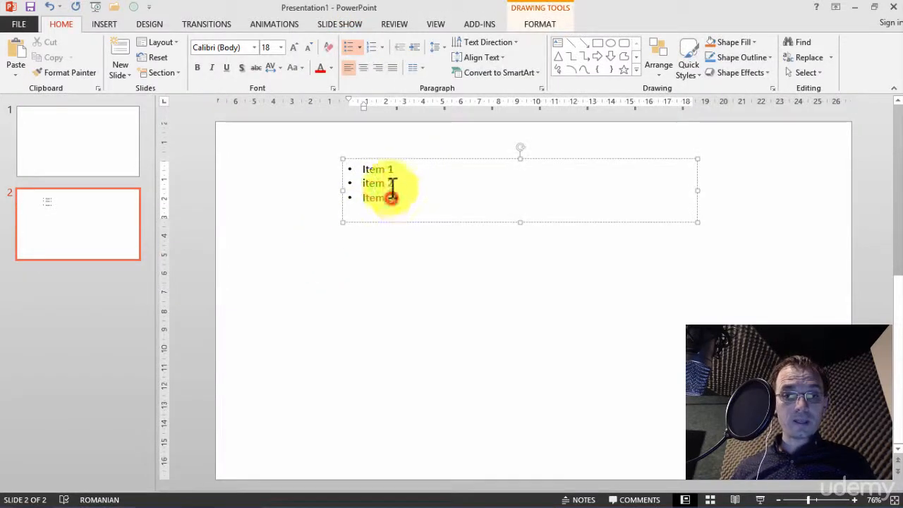
Step: Briefly number the list, then switch it to Arrow Bullets
left_click(365, 47)
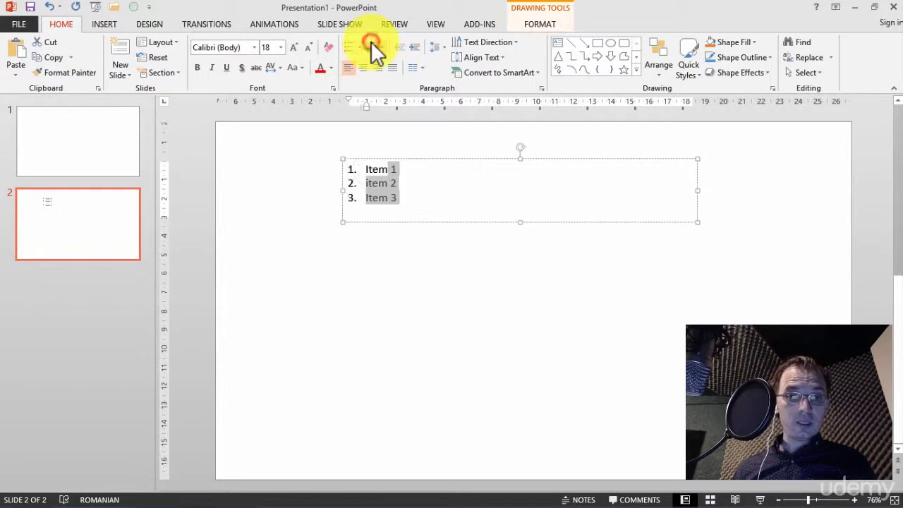
left_click(349, 46)
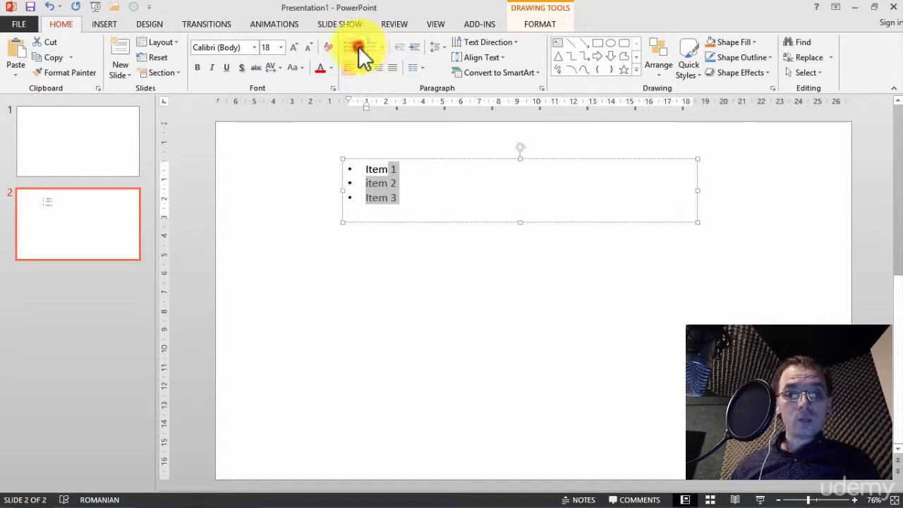
left_click(352, 47)
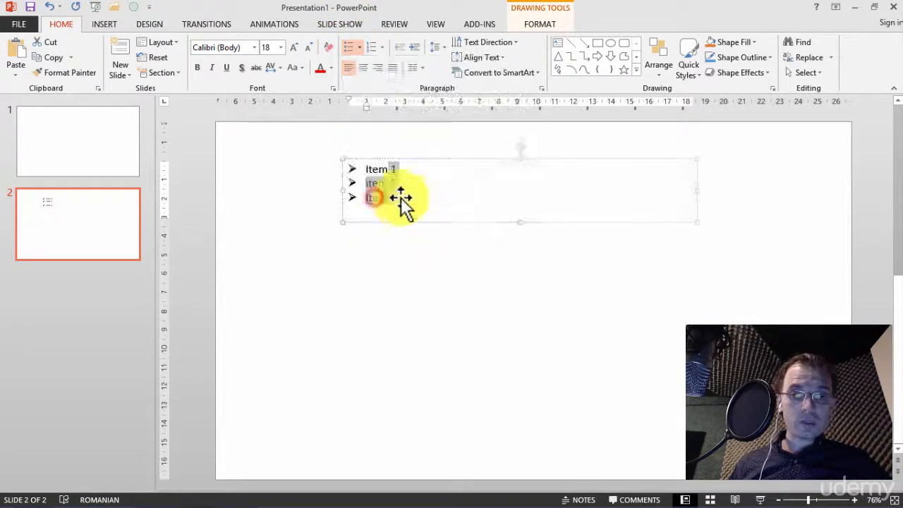
Step: In Bullets and Numbering, pick a theme colour for the arrowhead bullets
left_click(351, 48)
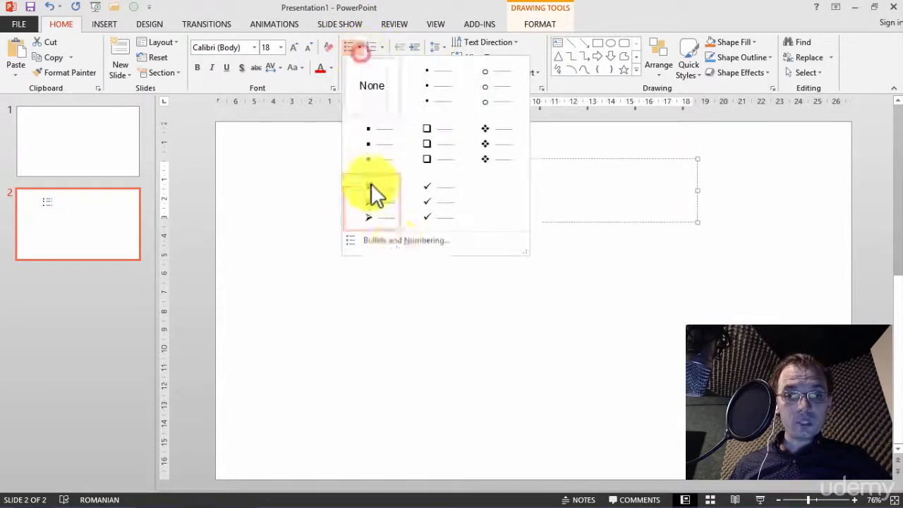
left_click(406, 240)
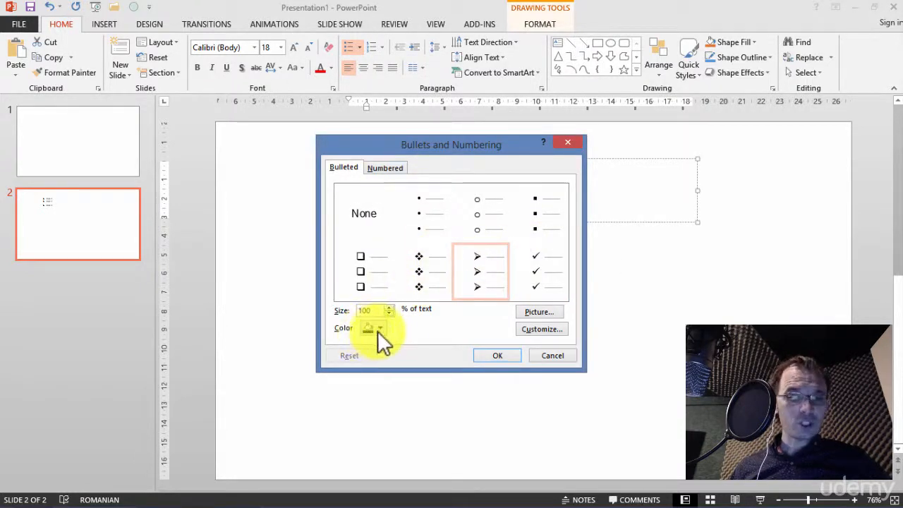
left_click(380, 328)
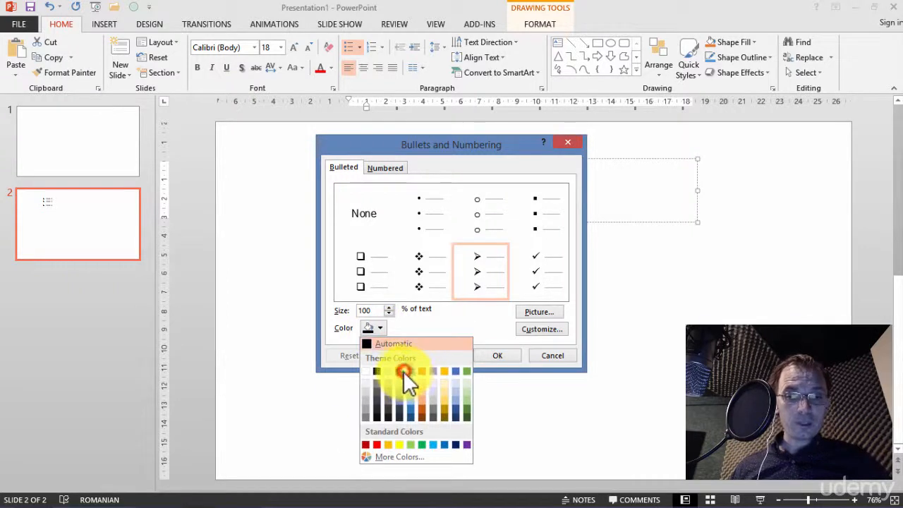
left_click(392, 373)
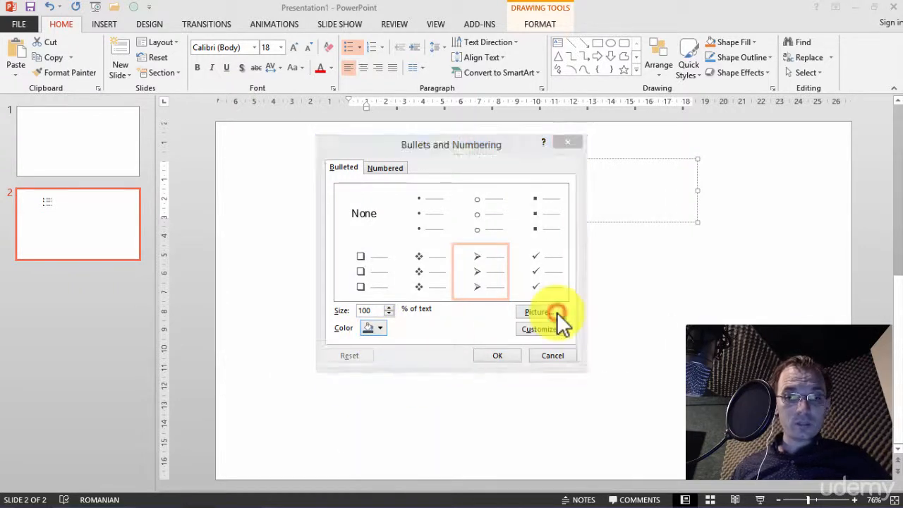
Step: Replace the arrowheads with a custom spiky symbol chosen in the Symbol dialog
left_click(536, 312)
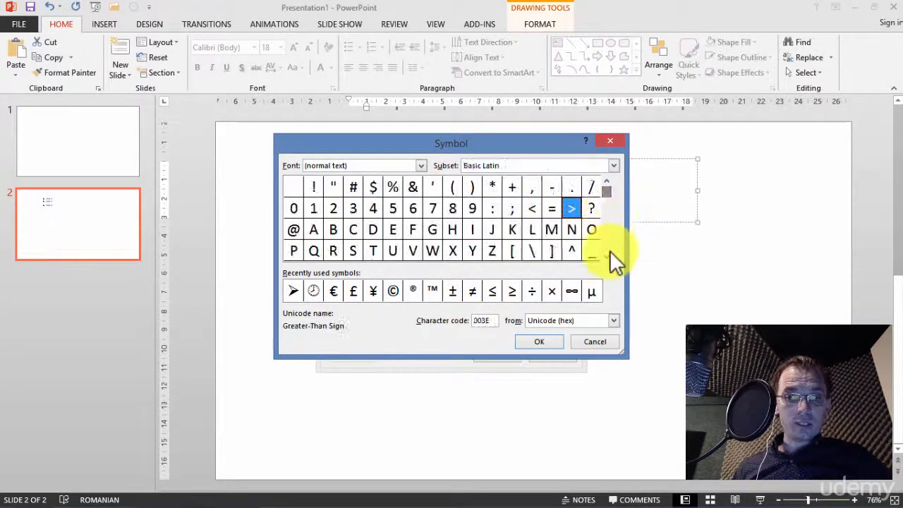
scroll("down", 3)
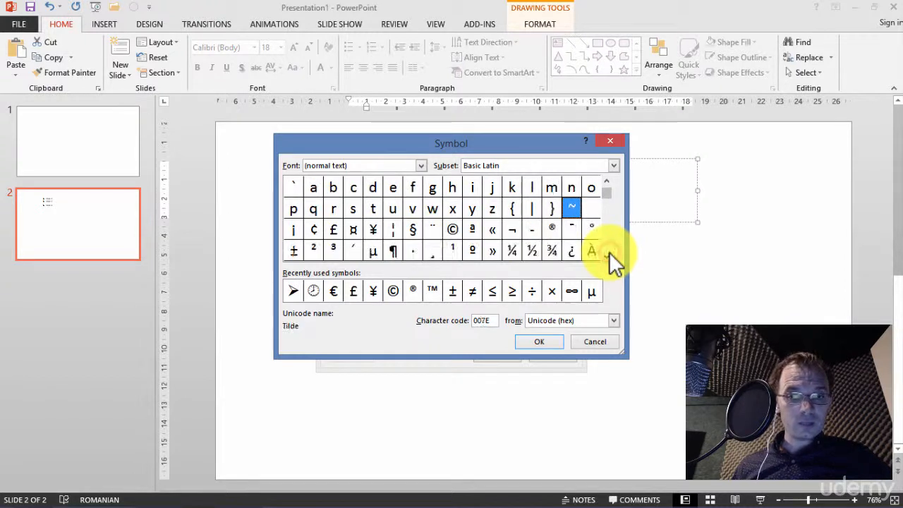
left_click(607, 254)
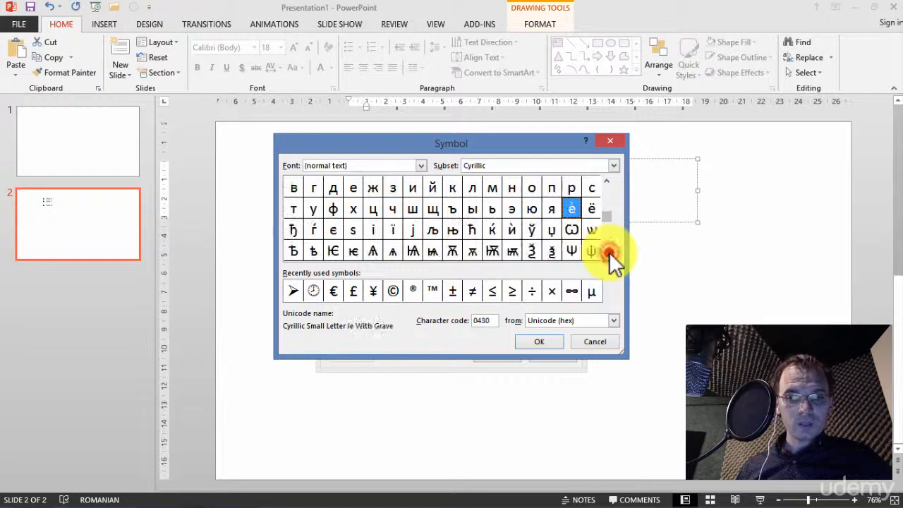
scroll("down", 3)
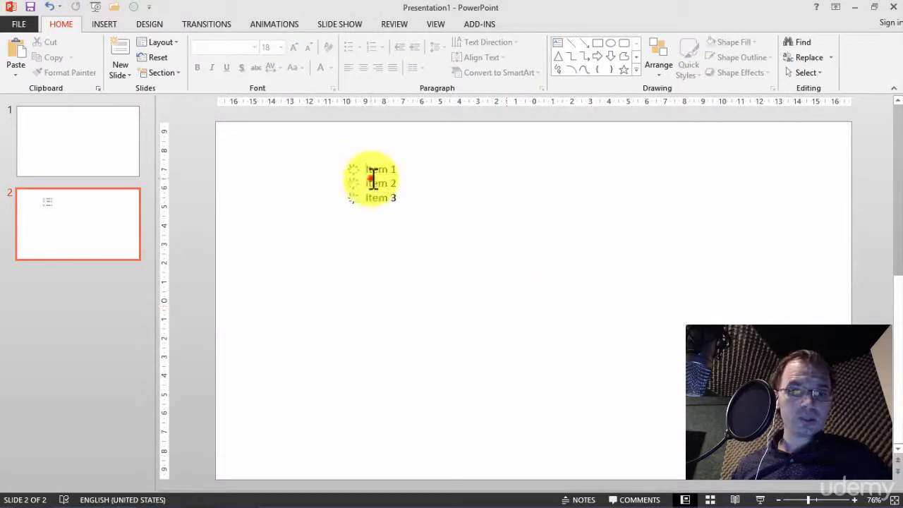
Step: Enlarge the list text to 36 pt and number the items 1, 2, 3
left_click(398, 191)
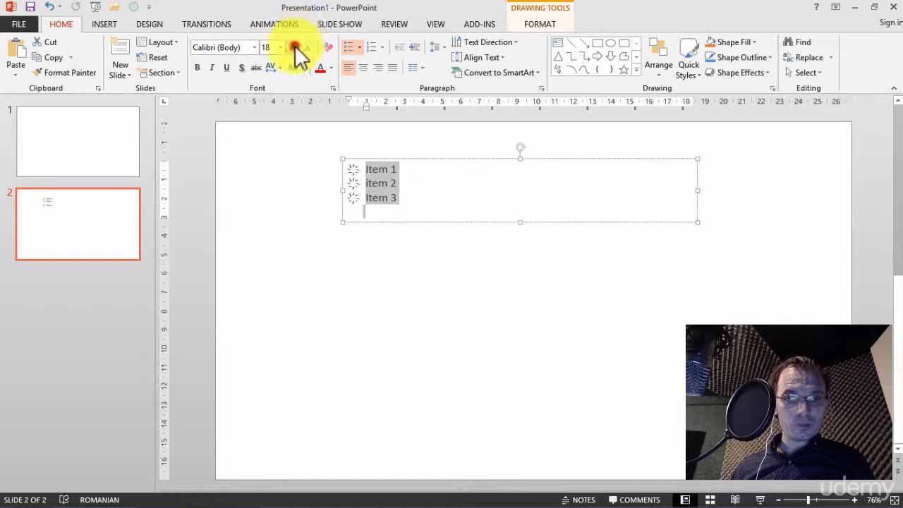
left_click(294, 47)
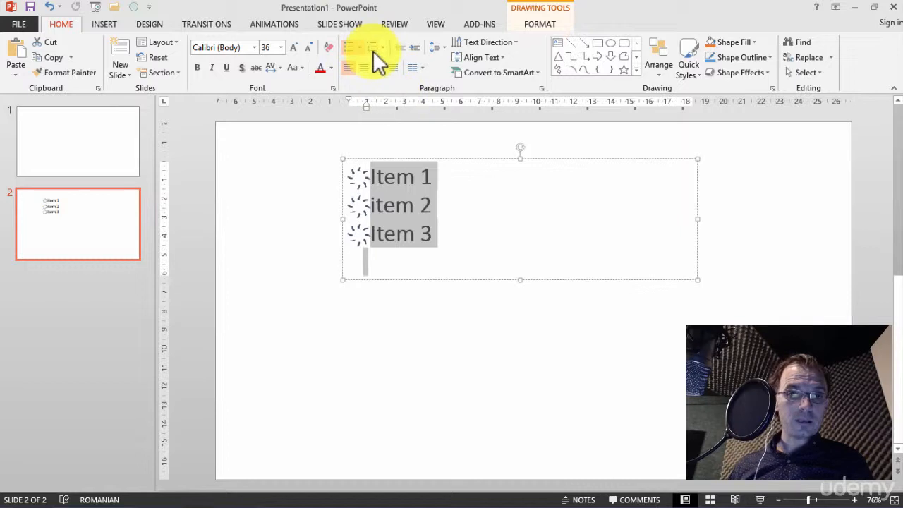
left_click(377, 47)
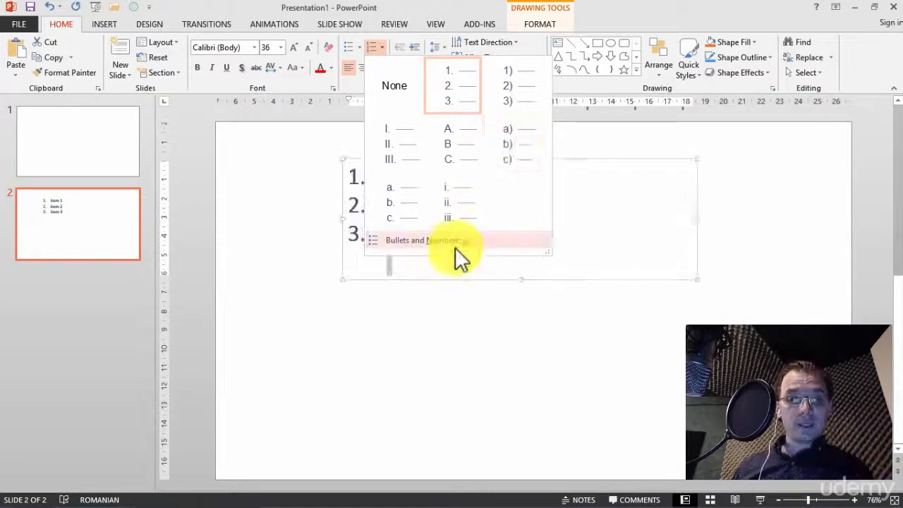
Step: Set the numbered list's Start at value to 3 in Bullets and Numbering
left_click(417, 240)
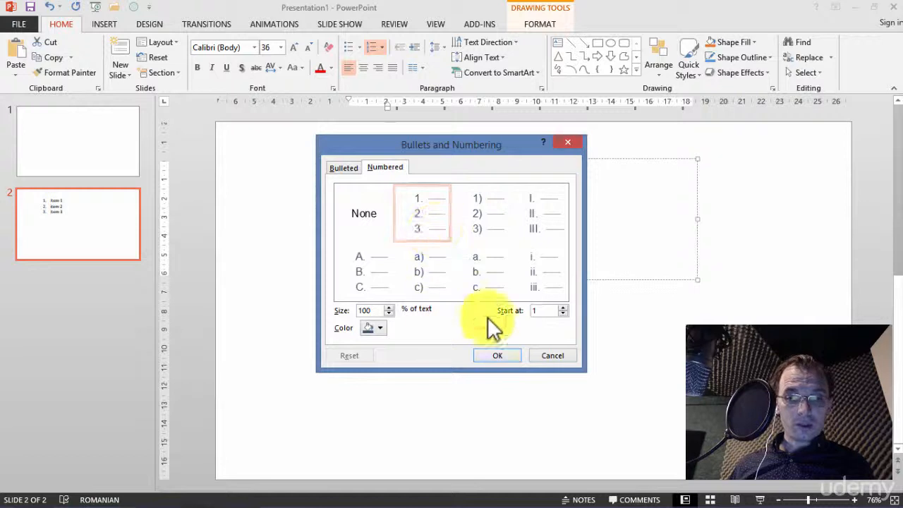
left_click(563, 307)
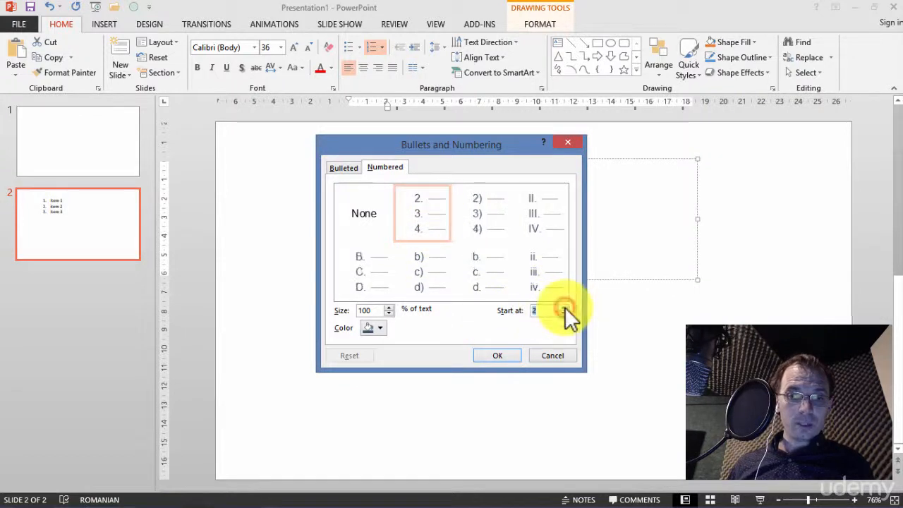
left_click(561, 306)
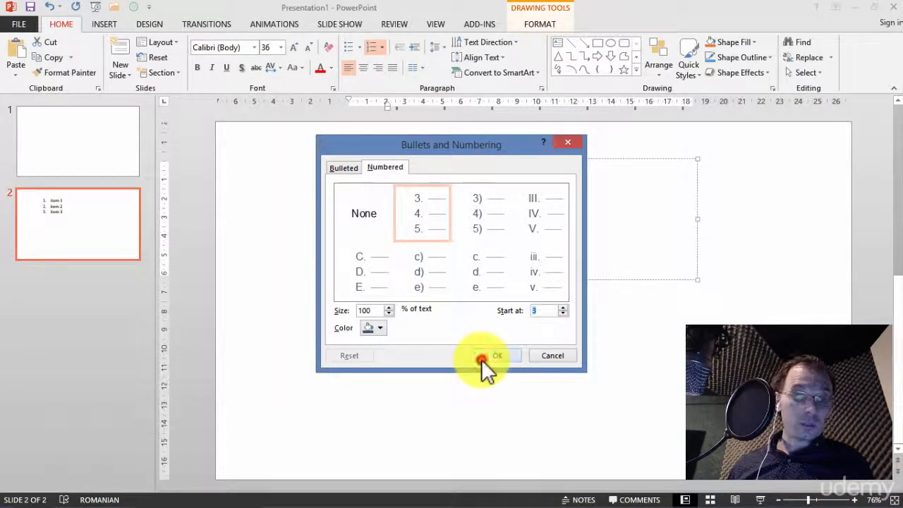
left_click(494, 355)
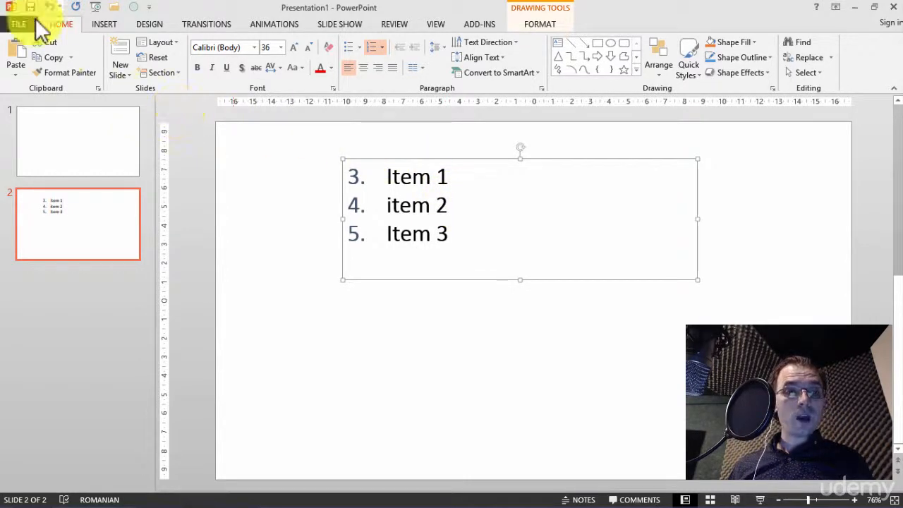
Step: Search File > New templates for Personal and open the Hexagonal design slides preview
left_click(19, 25)
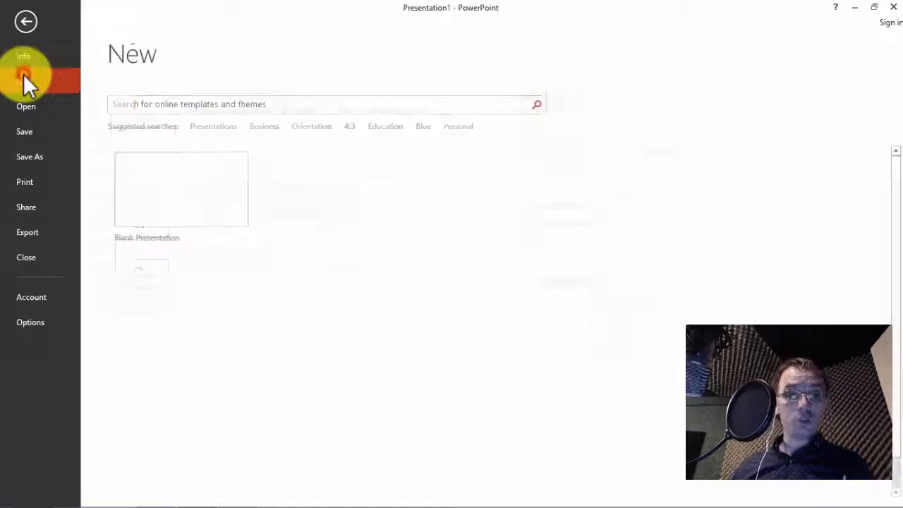
left_click(24, 80)
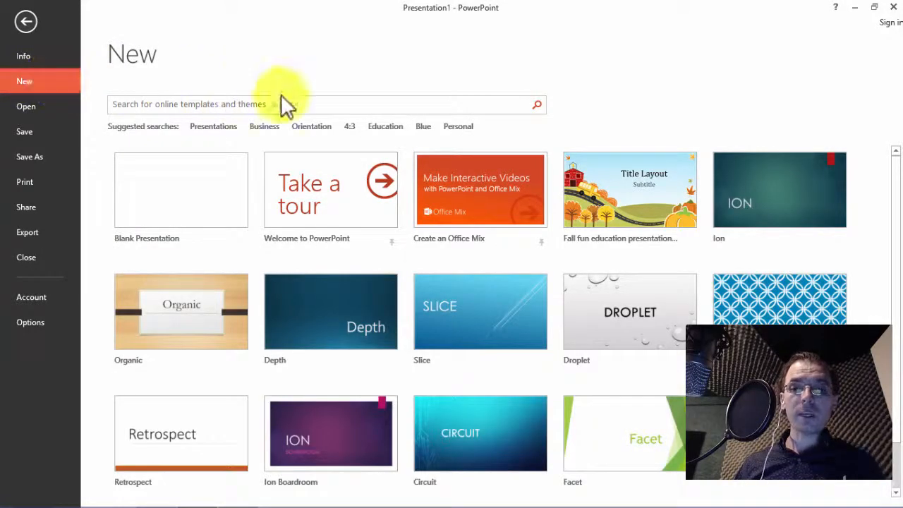
mouse_move(455, 205)
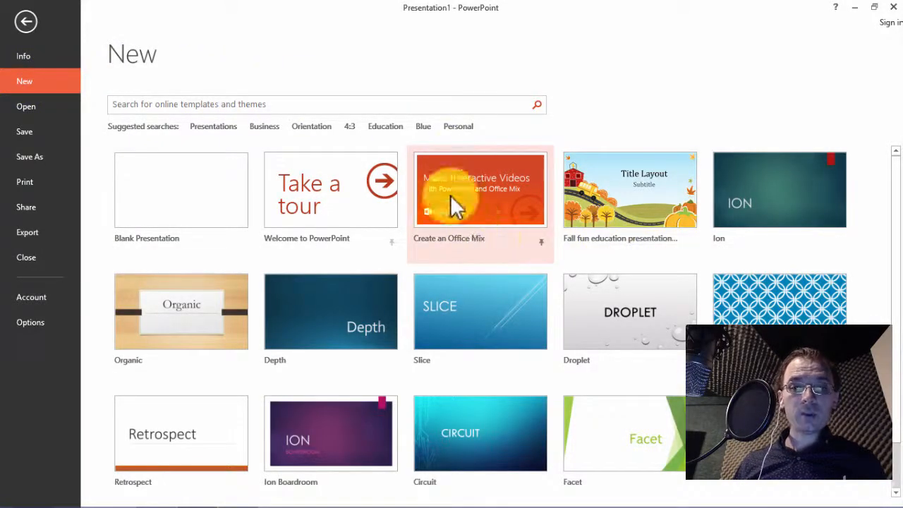
left_click(458, 126)
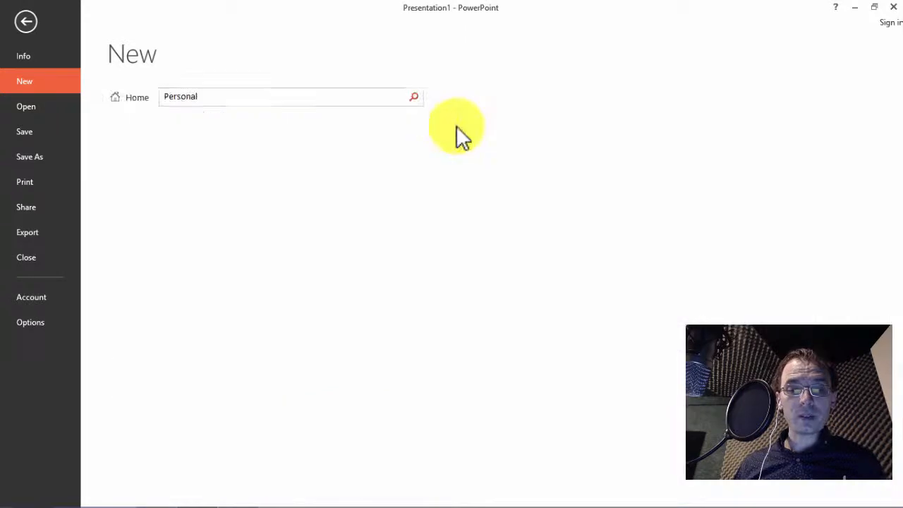
left_click(414, 97)
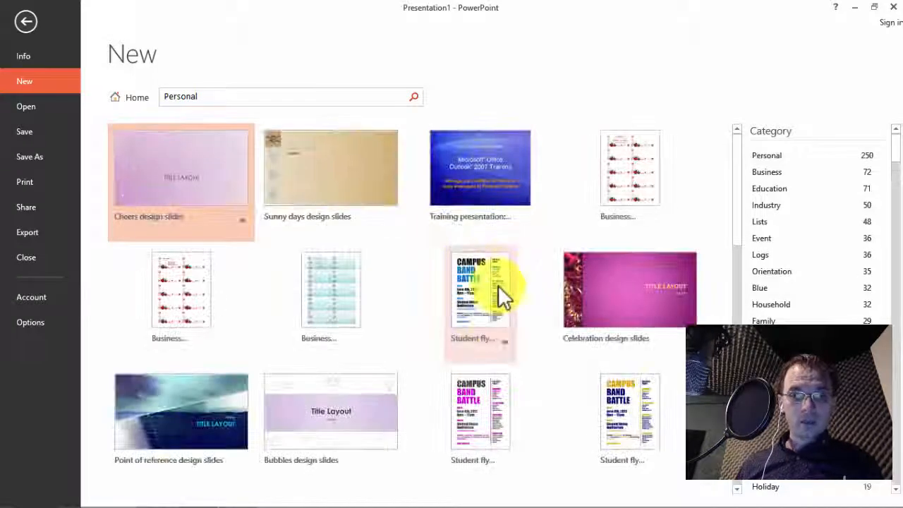
scroll("down", 3)
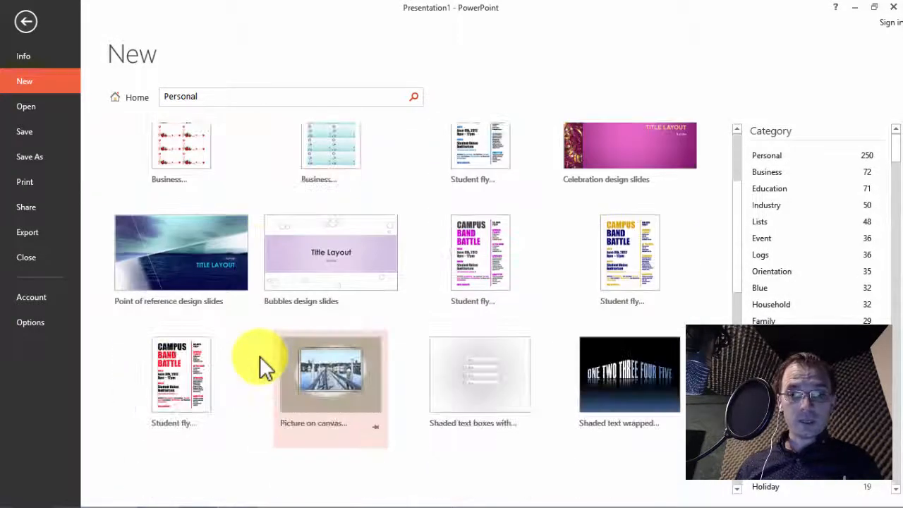
scroll("down", 3)
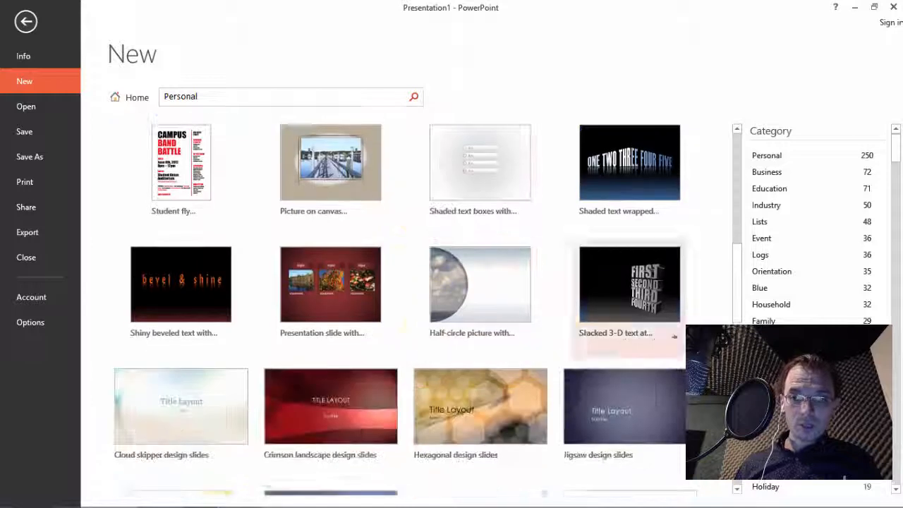
scroll("down", 3)
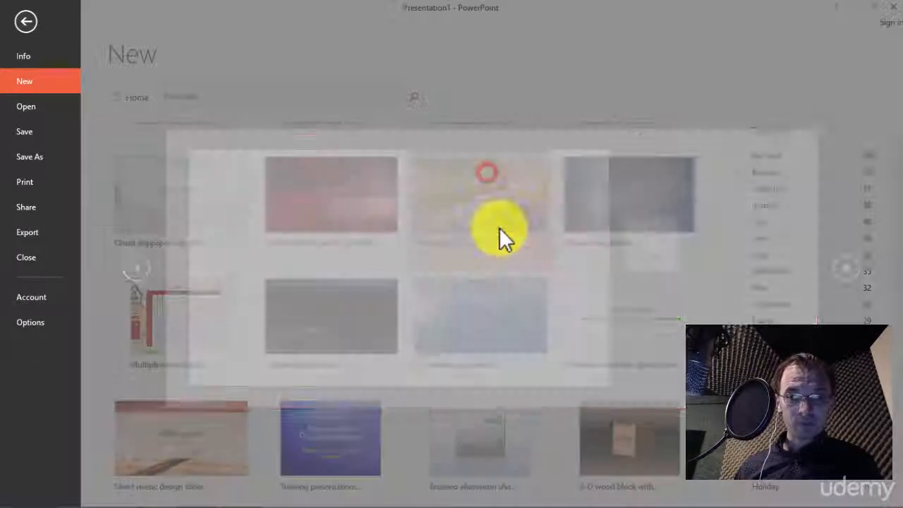
Step: Create the hexagonal template presentation and inspect its preformatted lists on slides 2 and 5
left_click(497, 226)
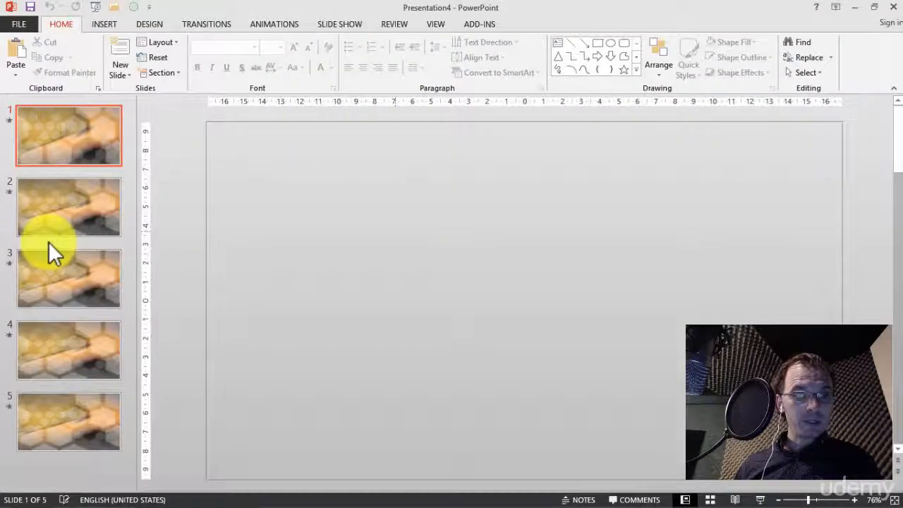
left_click(68, 207)
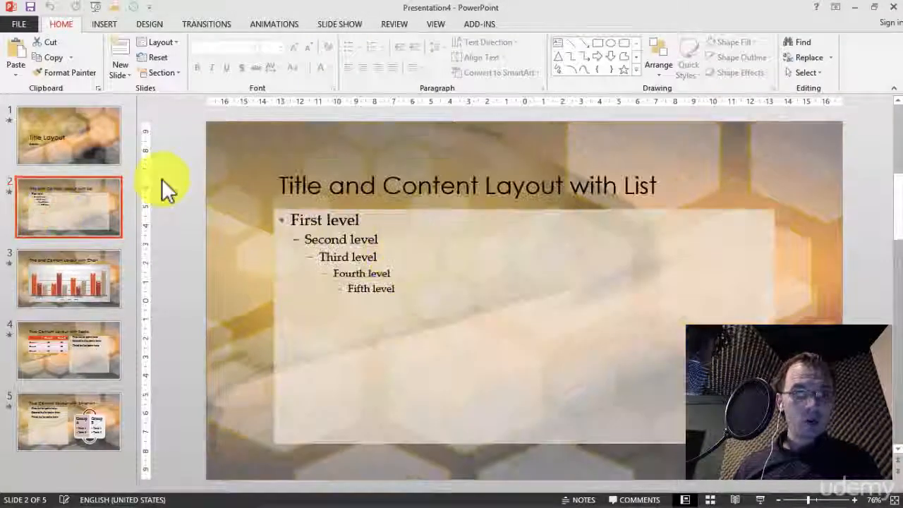
left_click(68, 136)
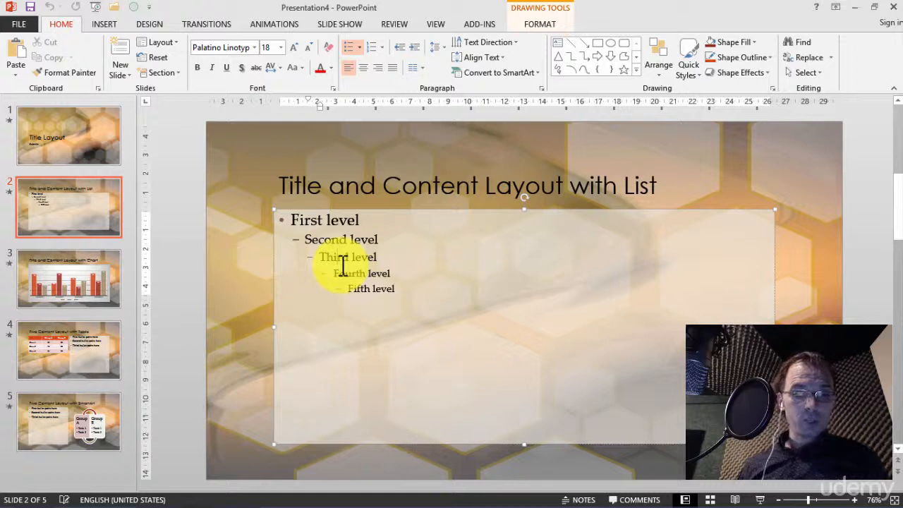
left_click(68, 421)
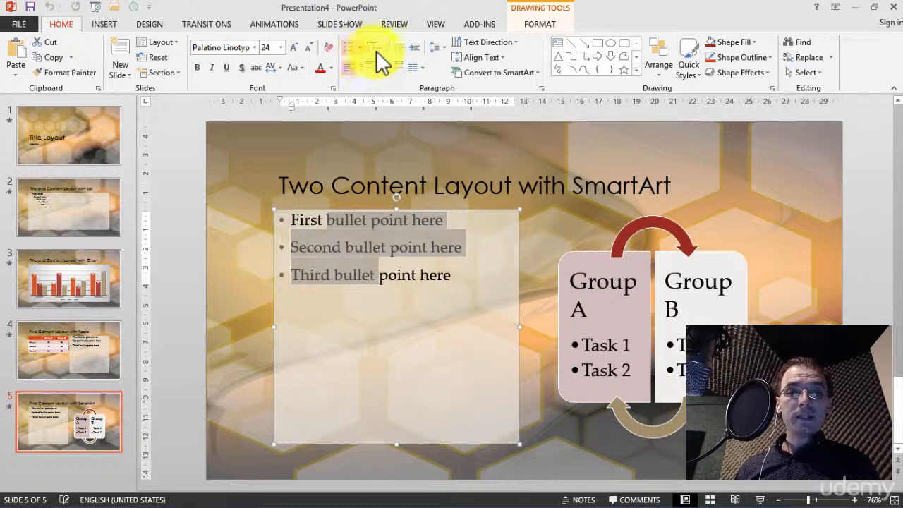
mouse_move(374, 49)
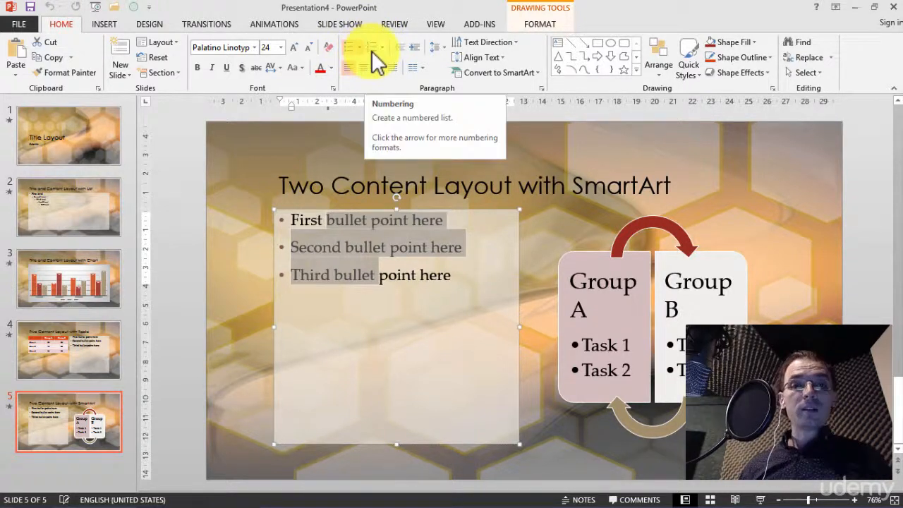
mouse_move(395, 72)
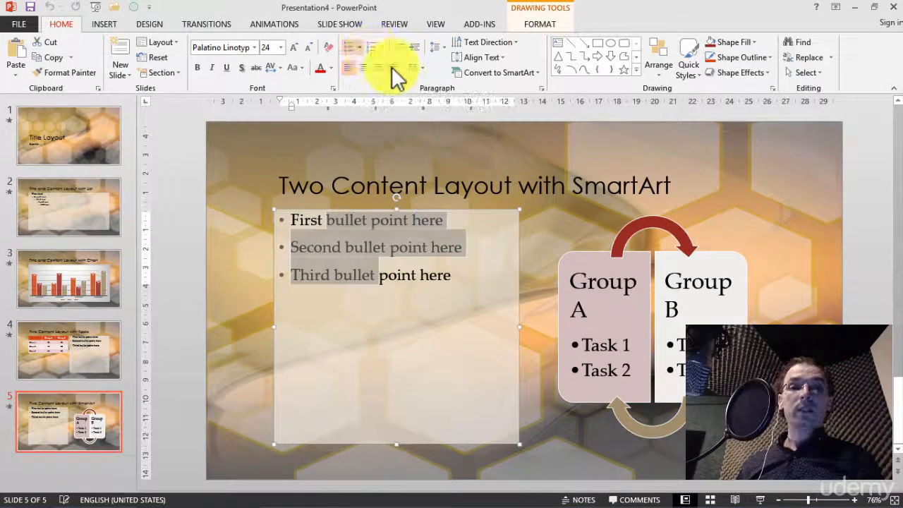